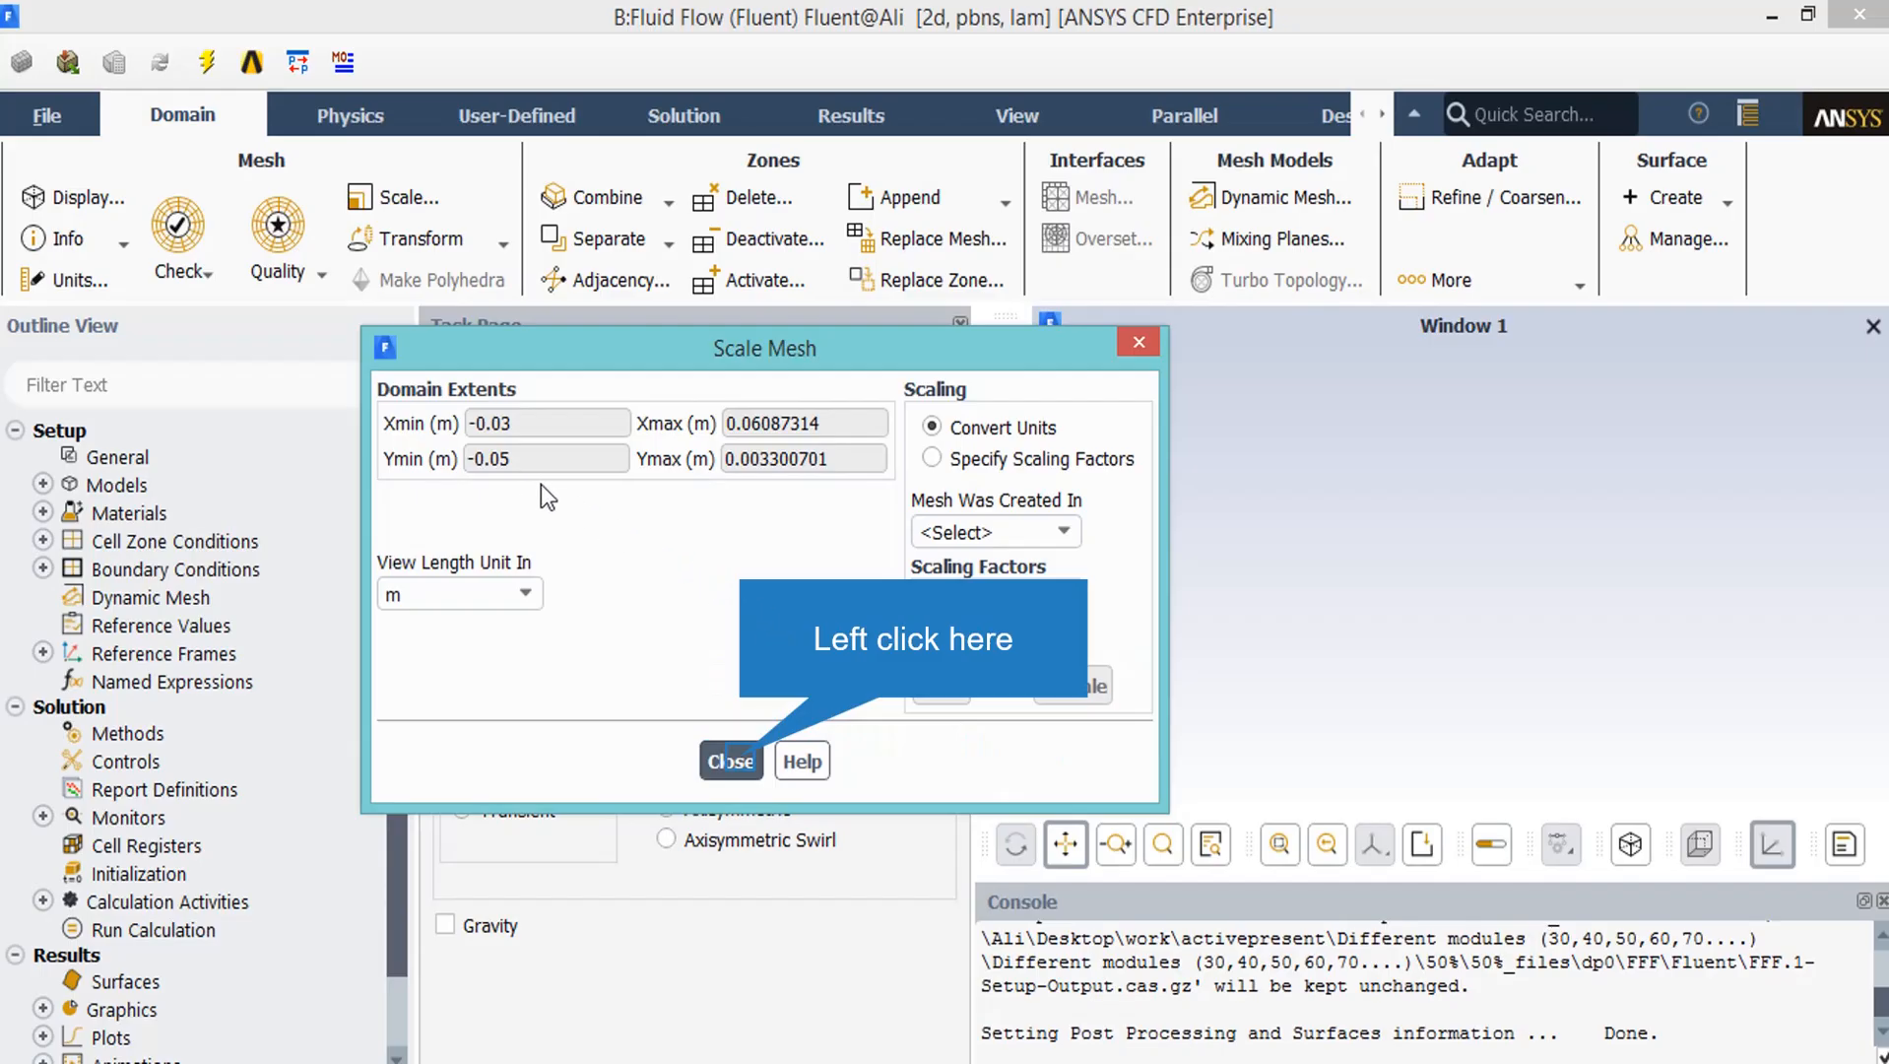
{"action": "mouse_move", "coordinate": [504, 628]}
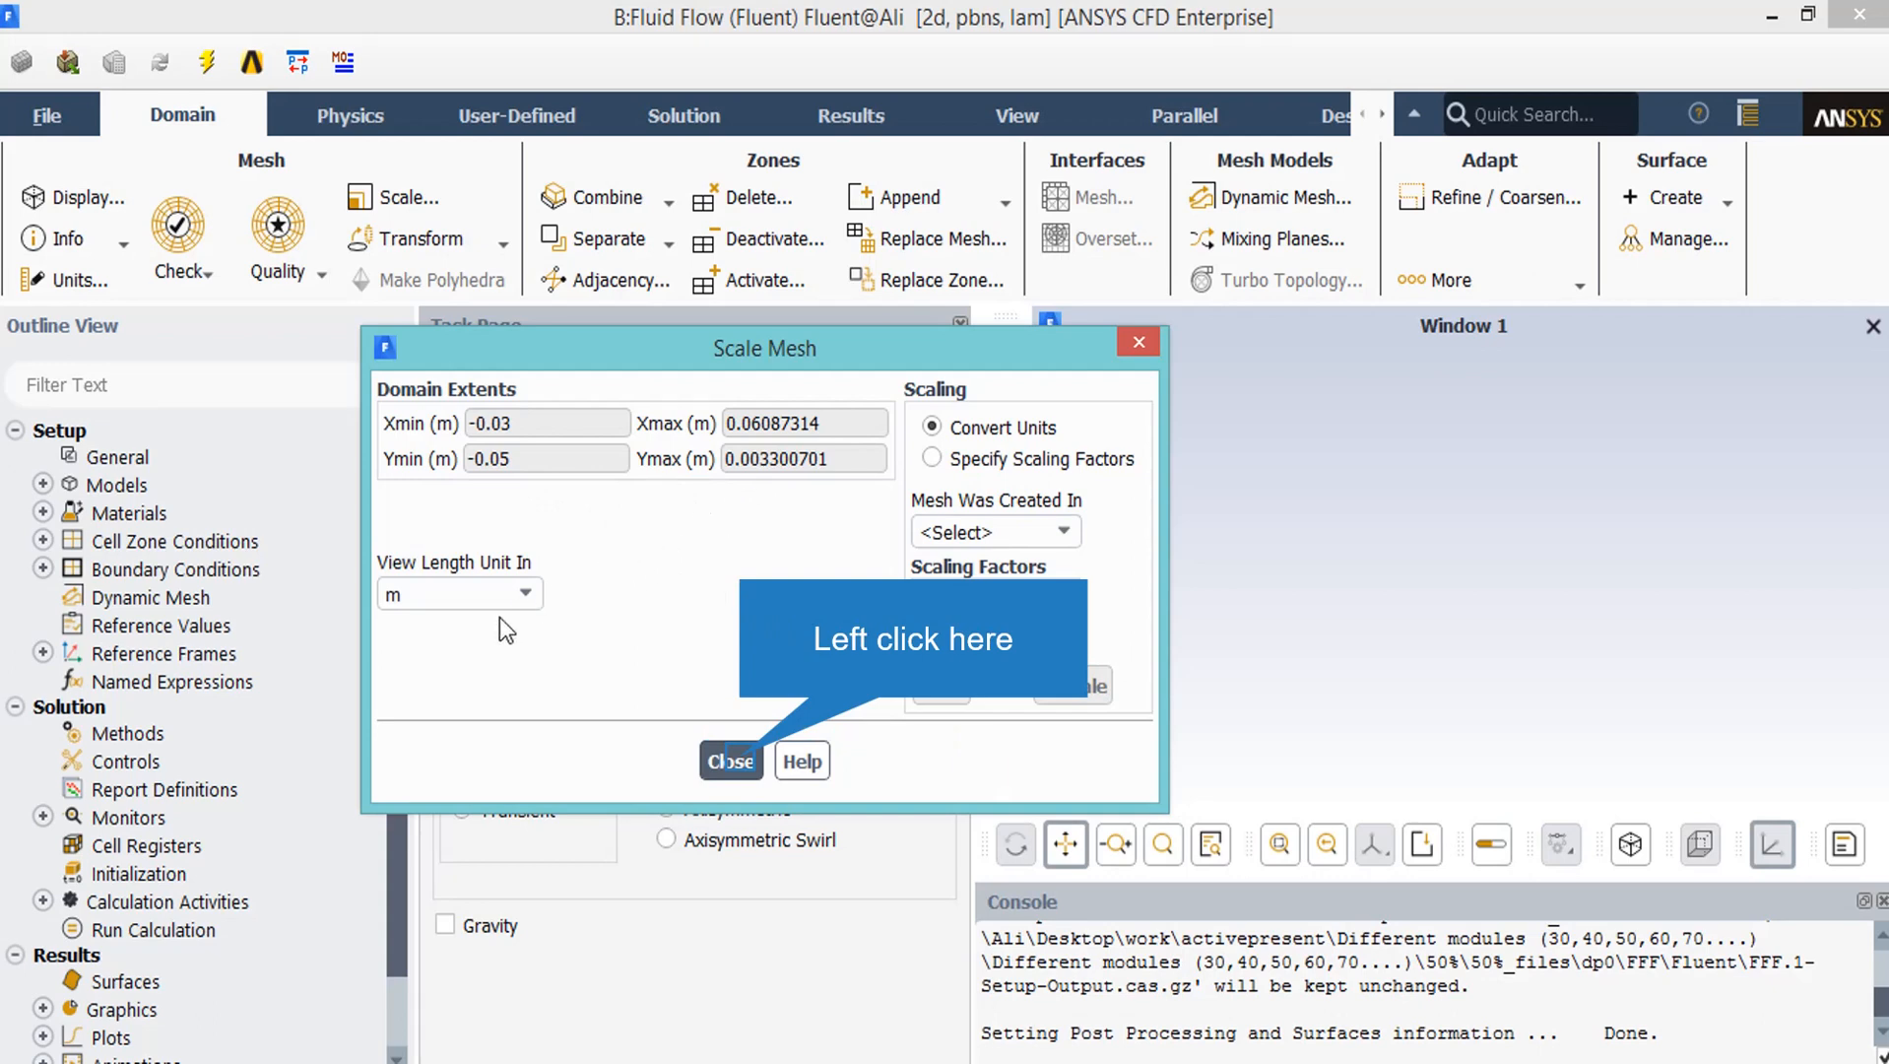
{"action": "mouse_move", "coordinate": [872, 646]}
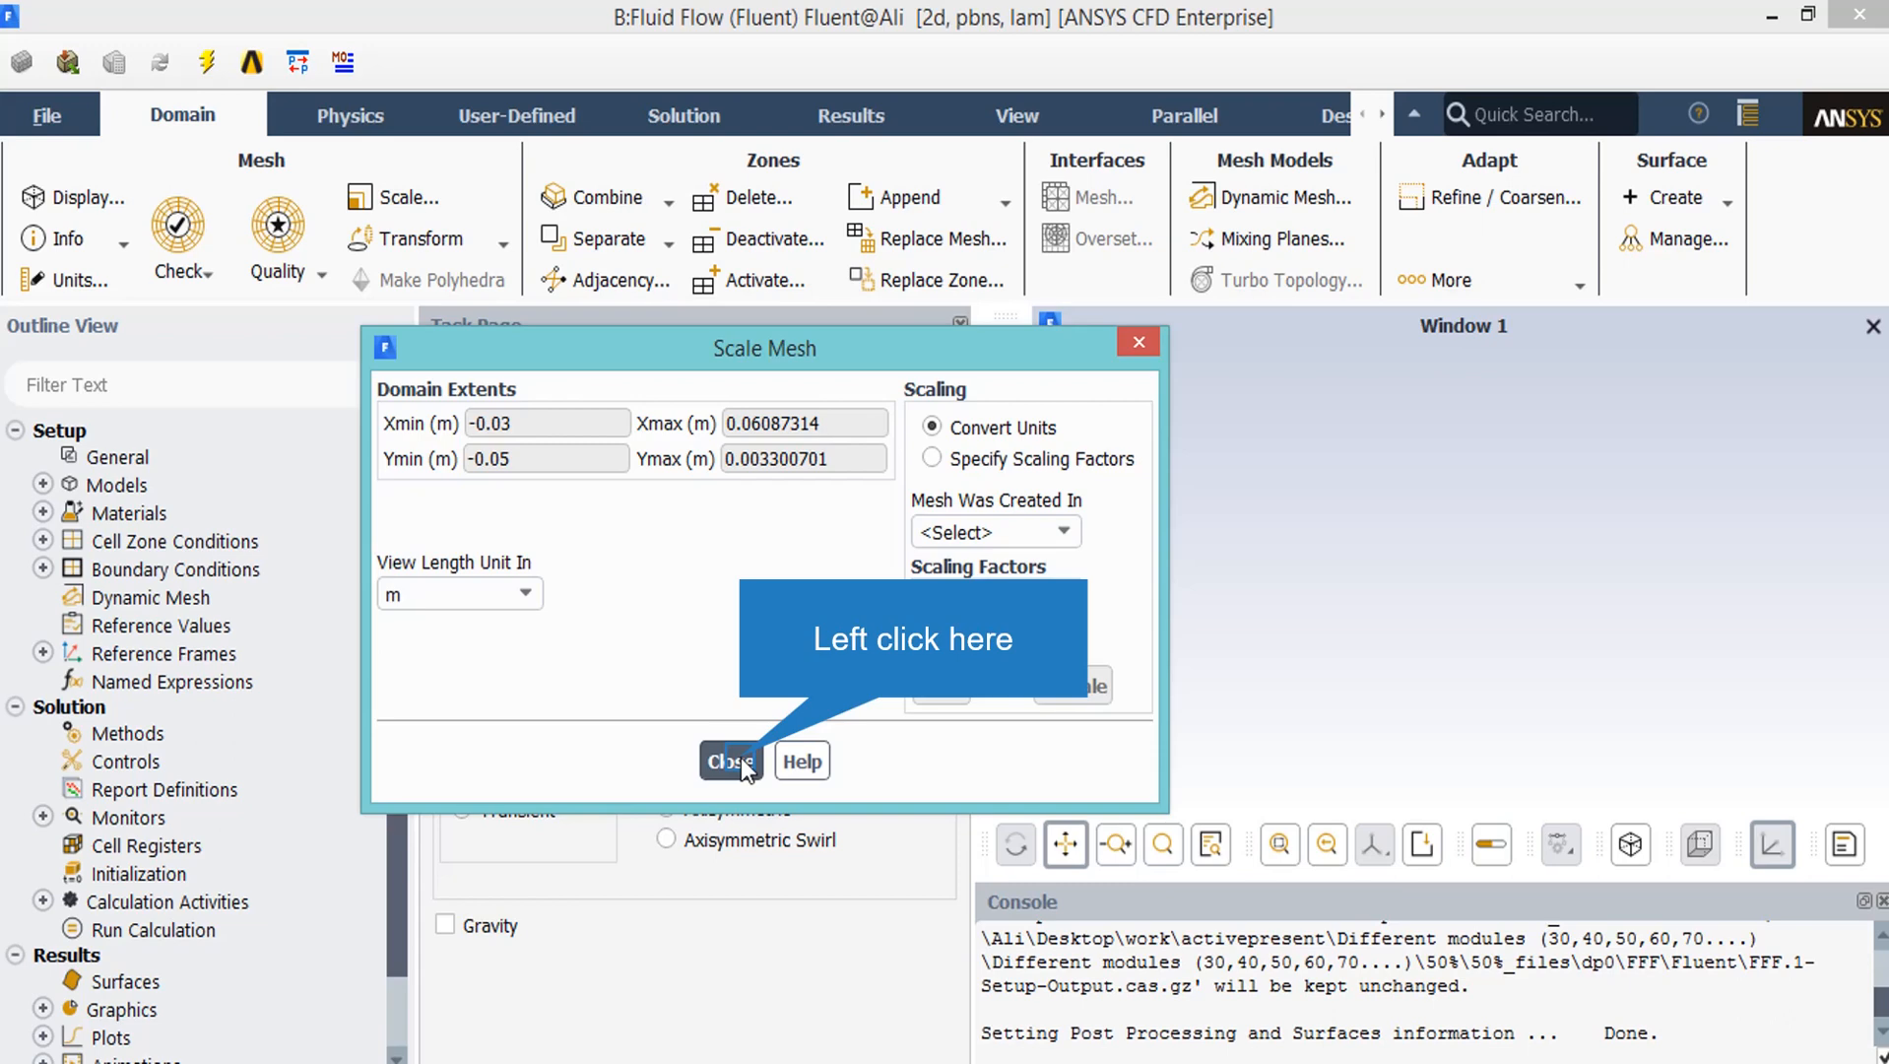
Step: Close the Scale Mesh window after checking domain extents in metres
{"action": "left_click", "coordinate": [729, 760]}
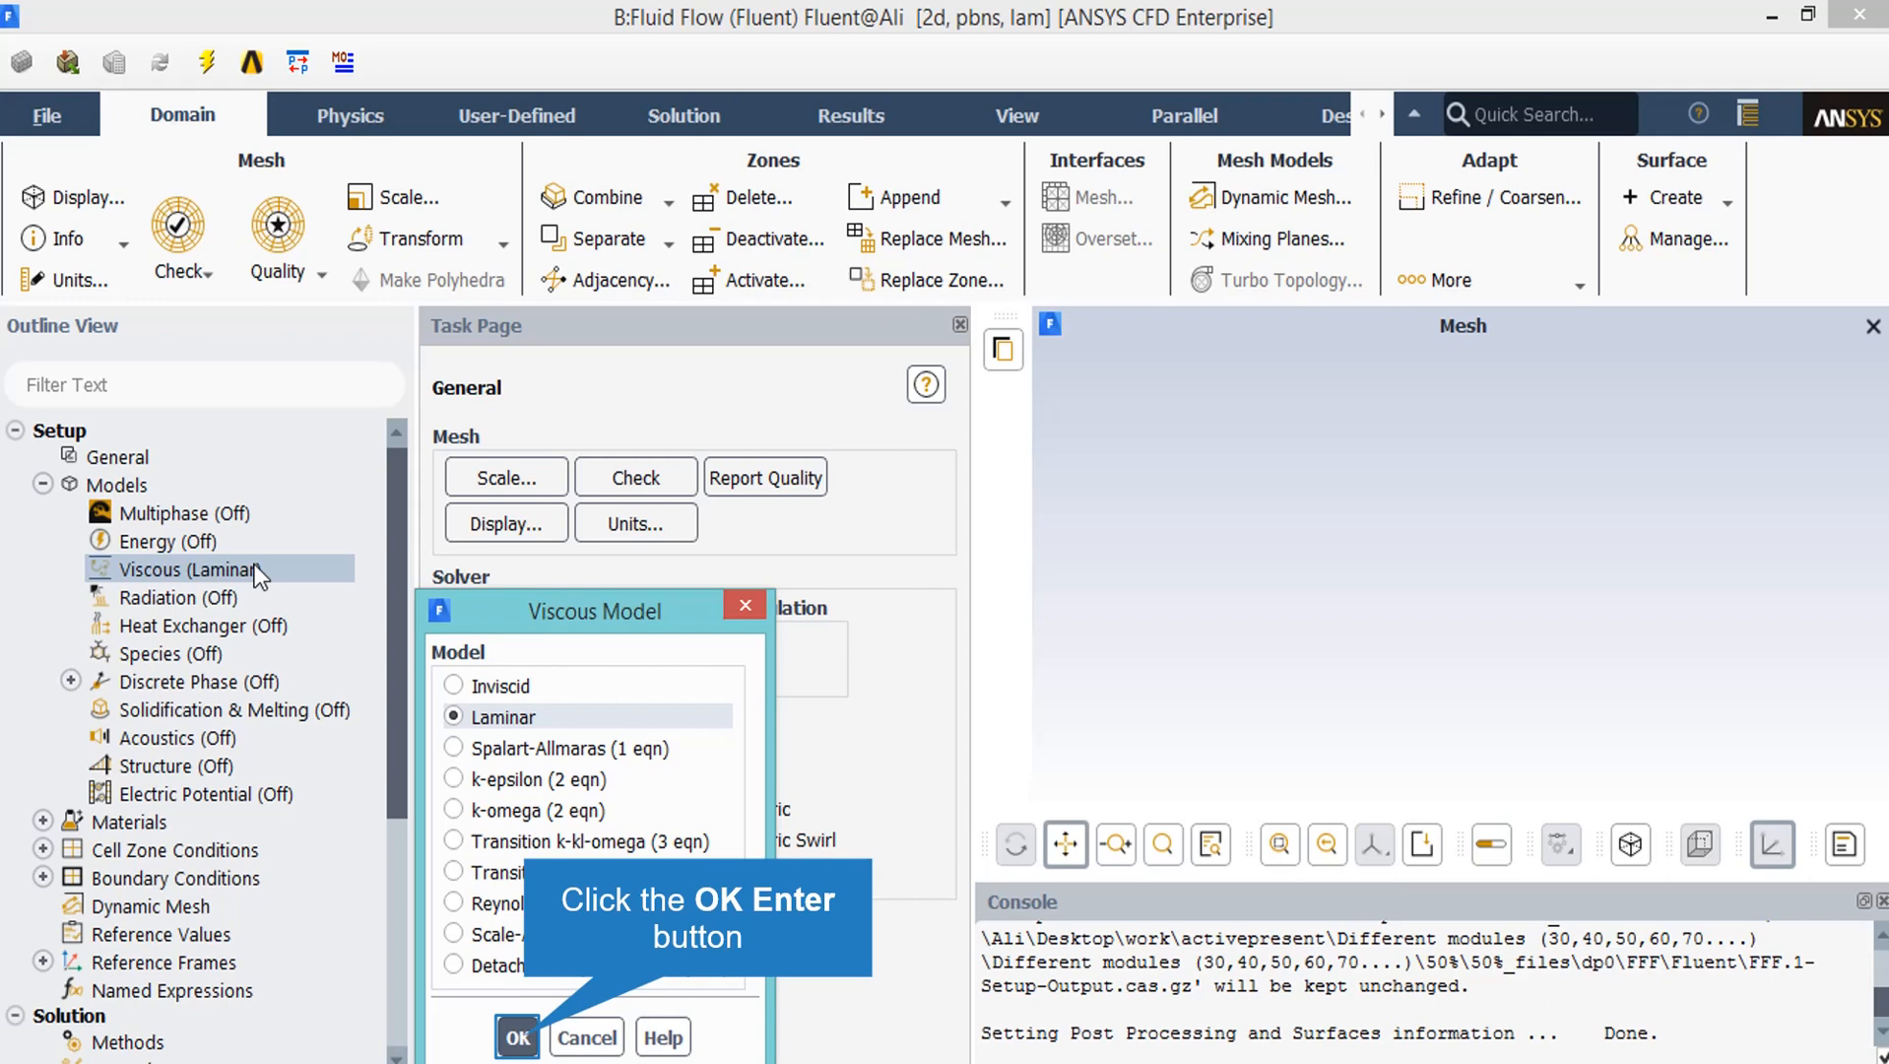
{"action": "mouse_move", "coordinate": [567, 687]}
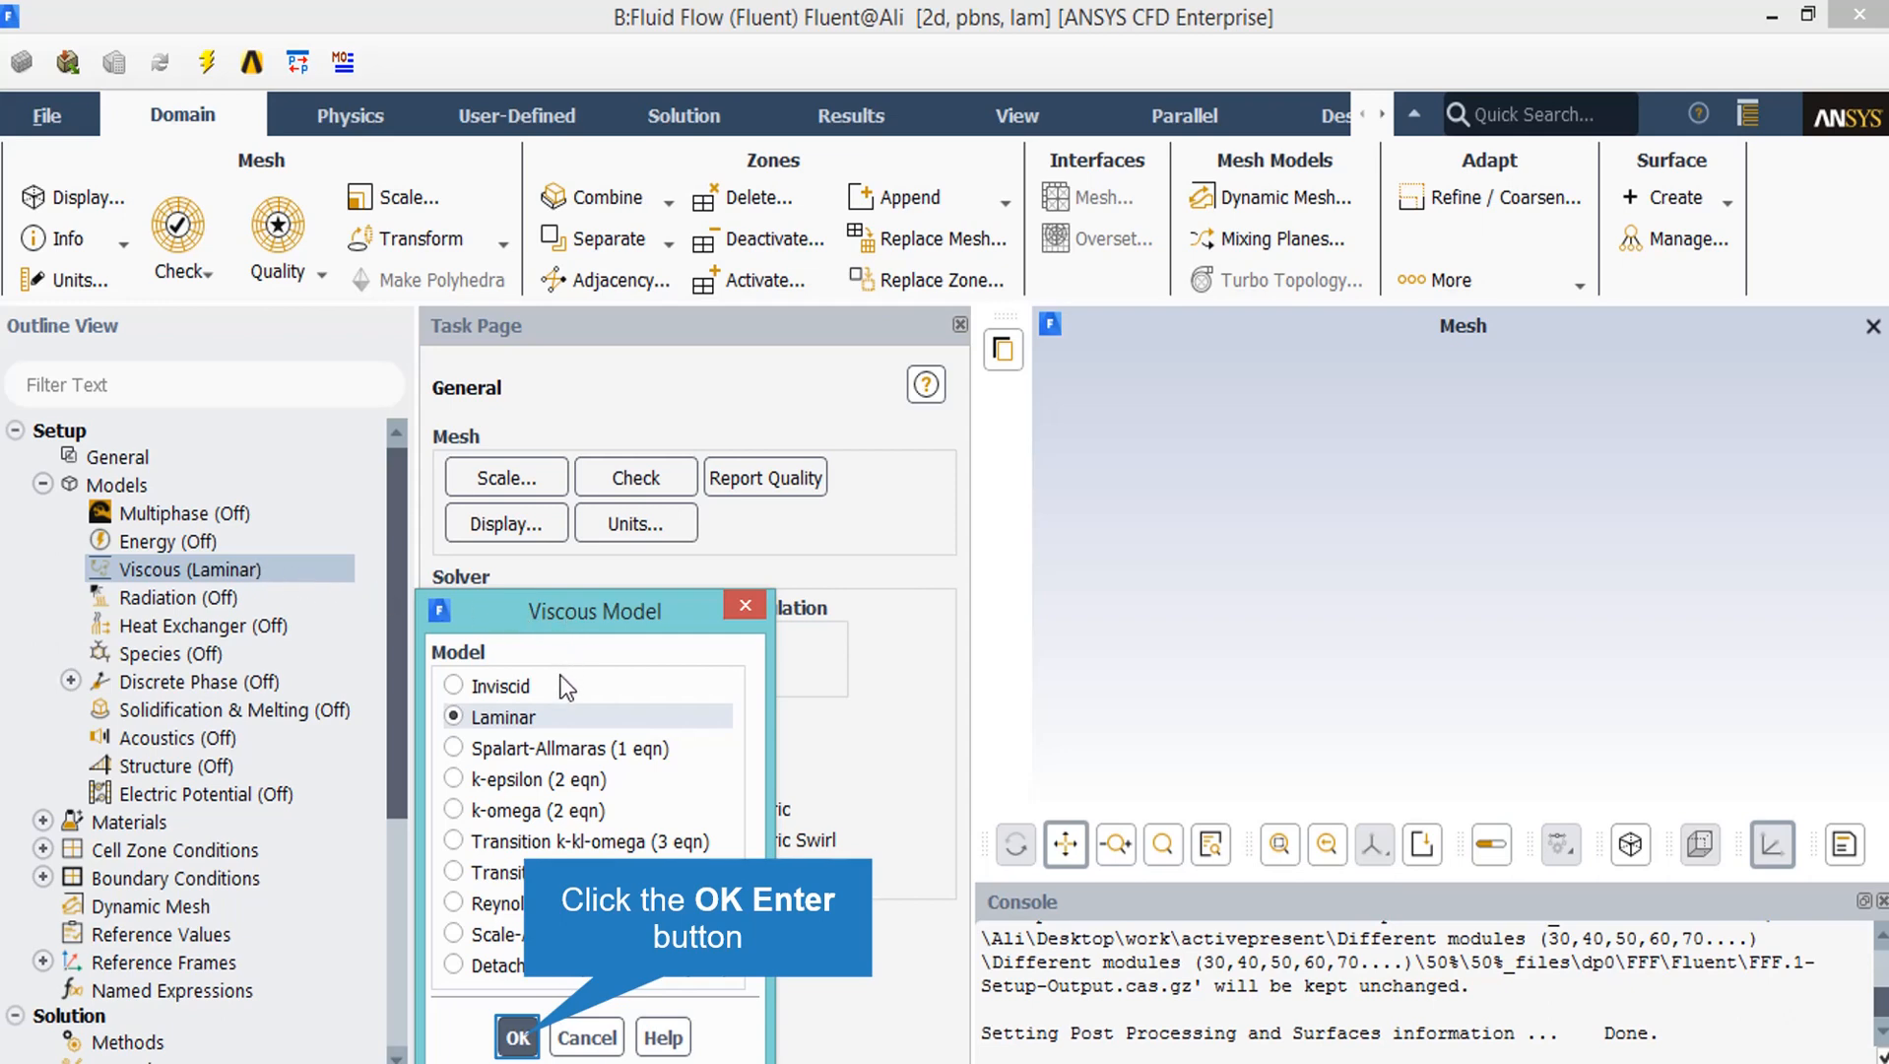
{"action": "mouse_move", "coordinate": [534, 1002]}
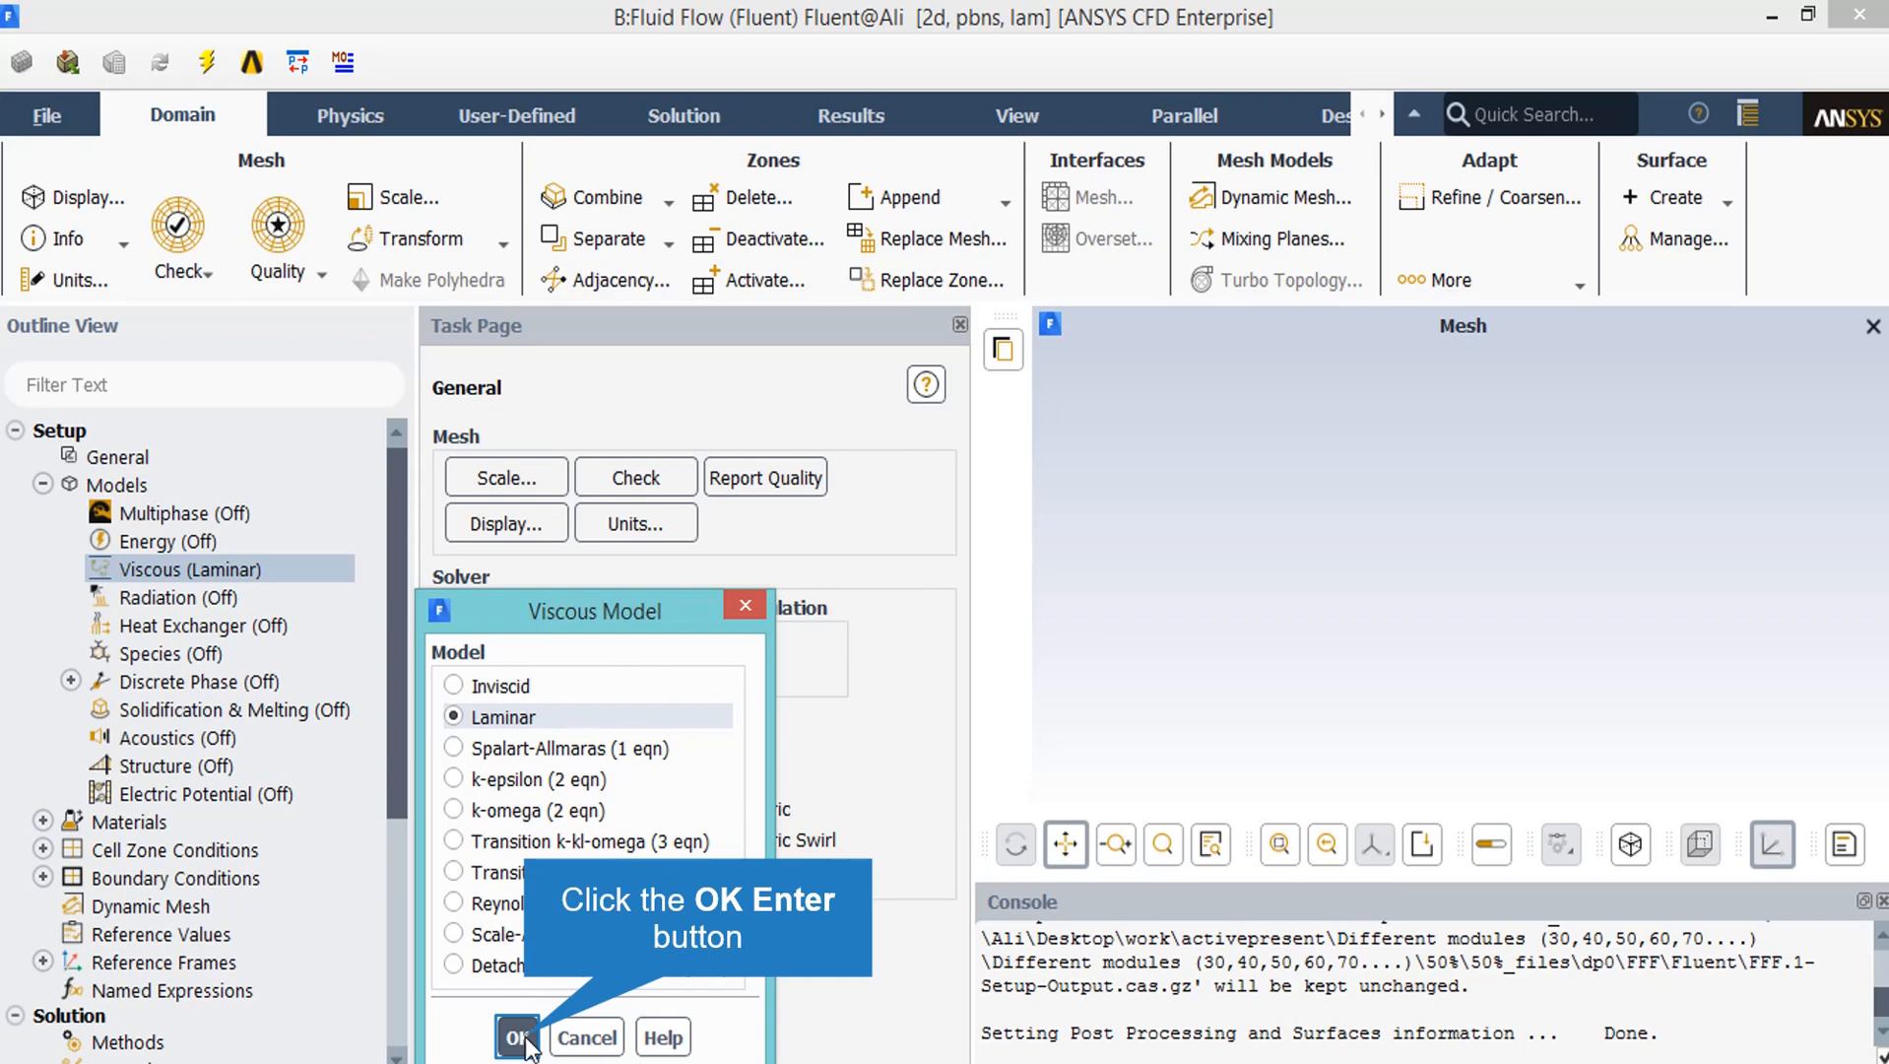
Step: Confirm the Laminar viscous model with OK
{"action": "left_click", "coordinate": [516, 1036]}
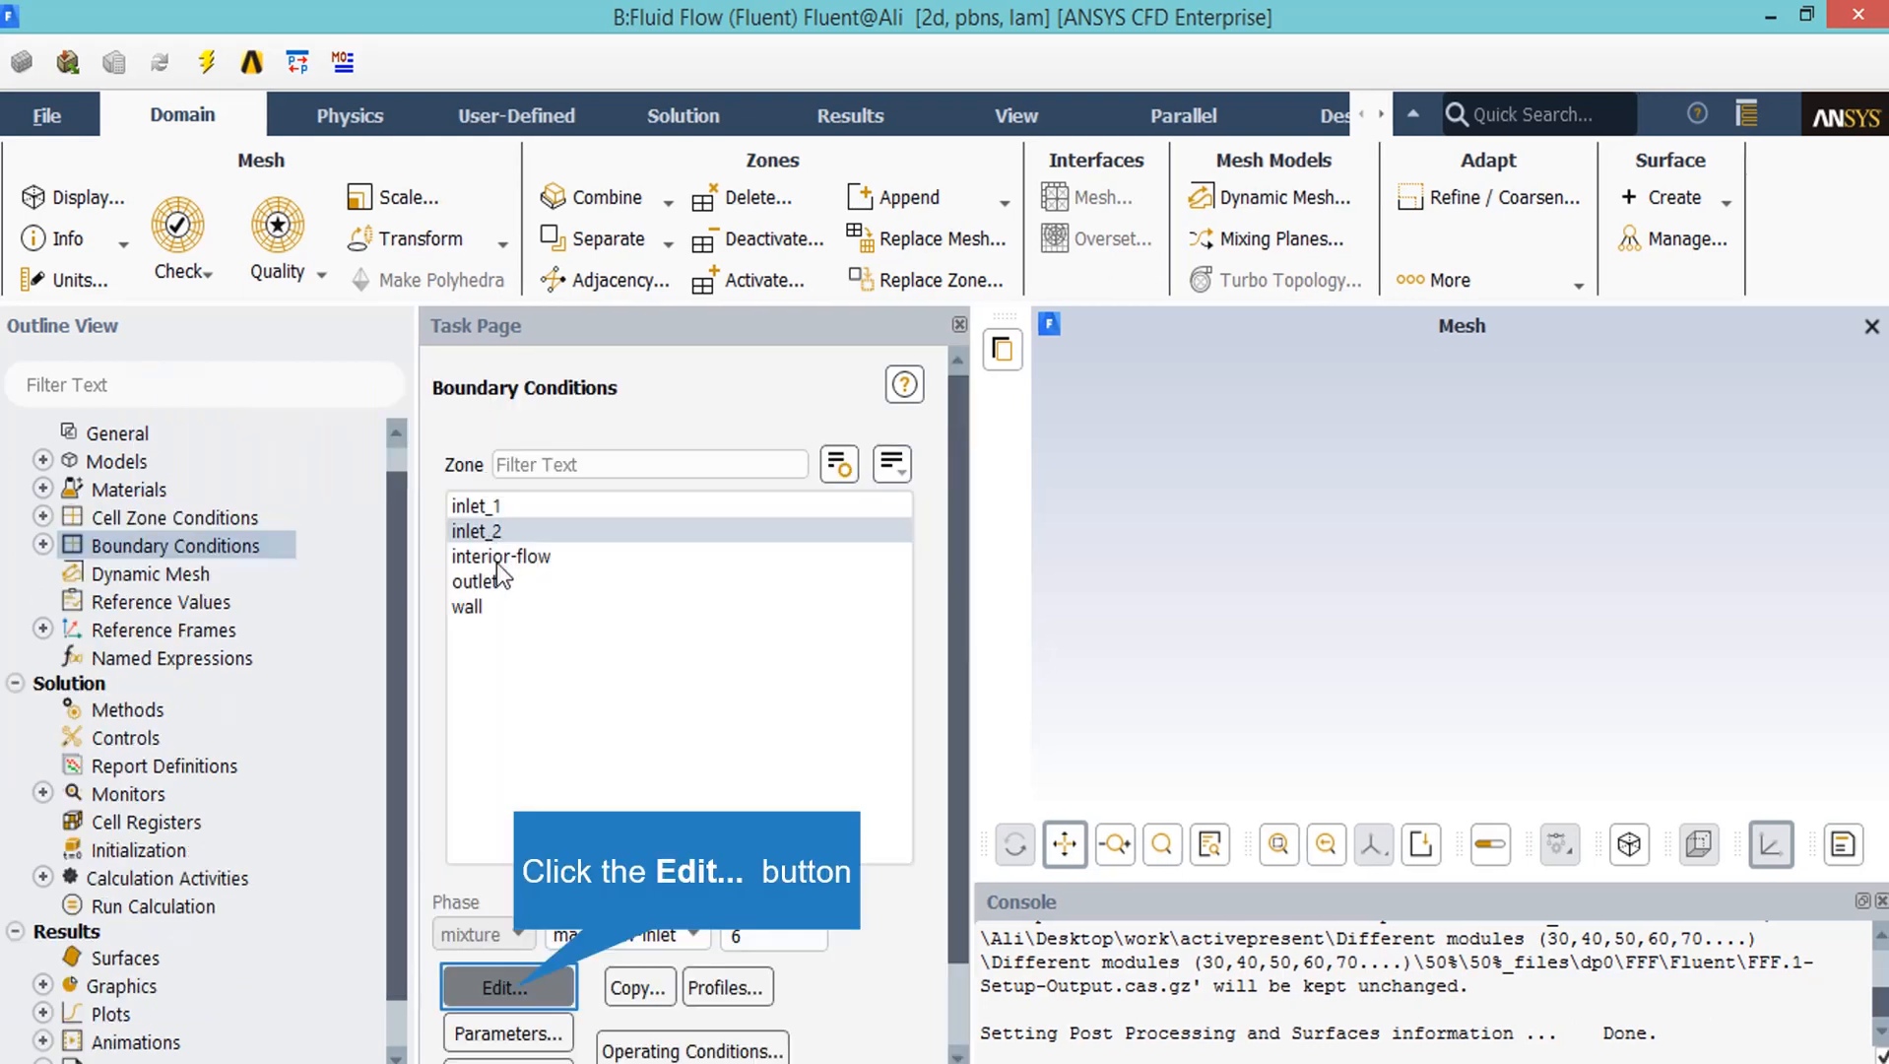
{"action": "mouse_move", "coordinate": [581, 963]}
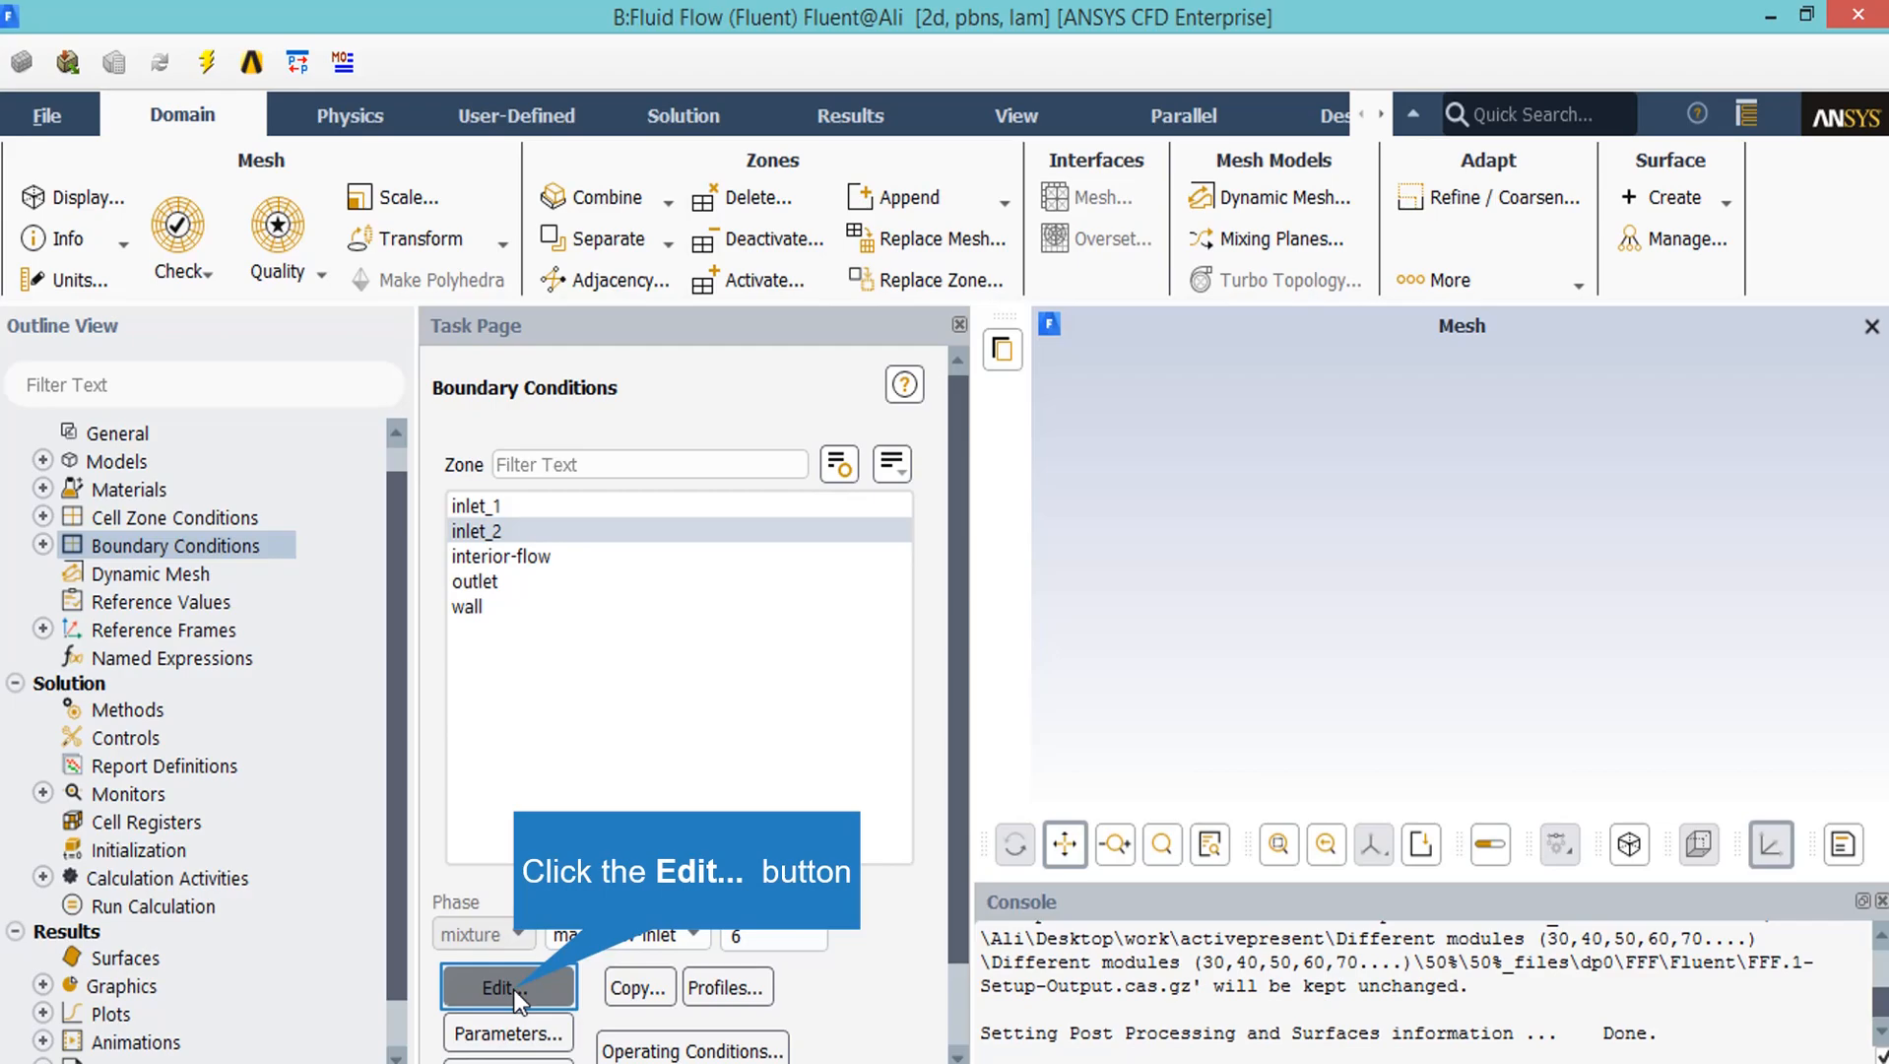
Step: Edit the inlet_2 boundary condition zone
{"action": "left_click", "coordinate": [506, 987]}
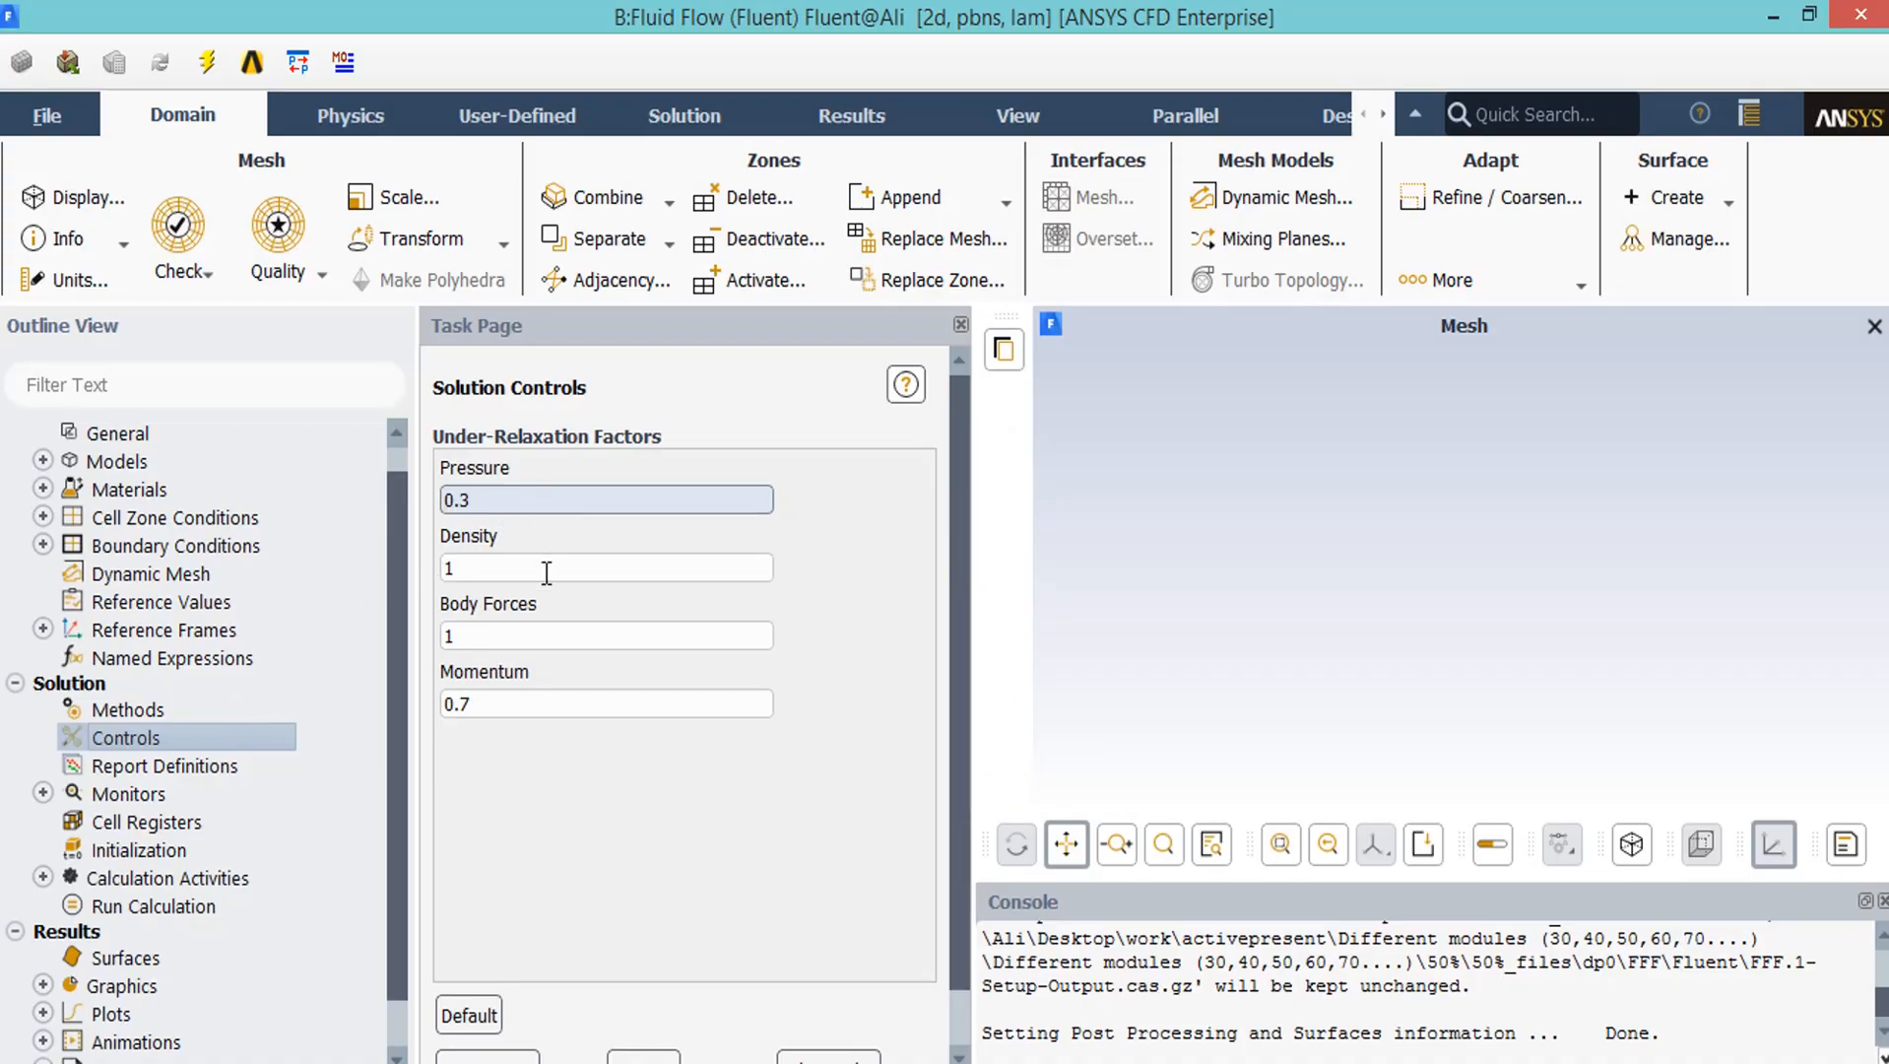
{"action": "mouse_move", "coordinate": [569, 831]}
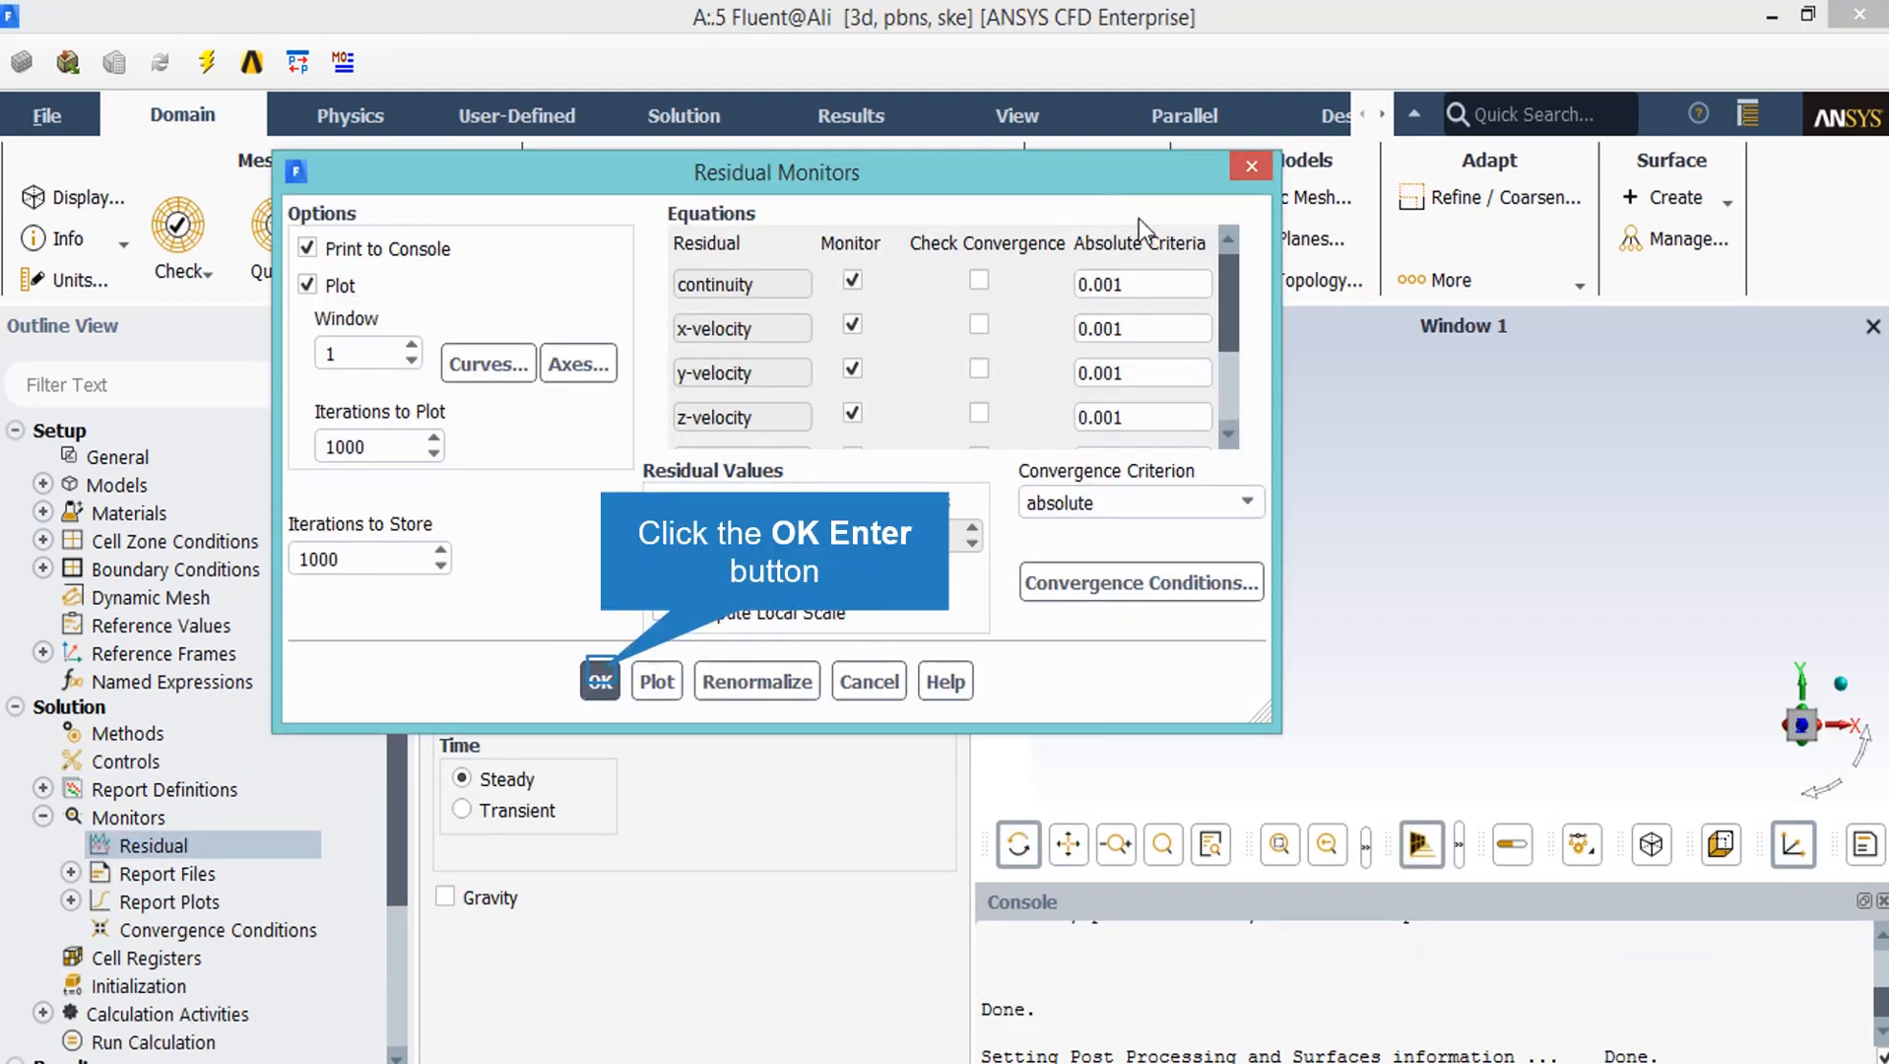
{"action": "mouse_move", "coordinate": [1158, 457]}
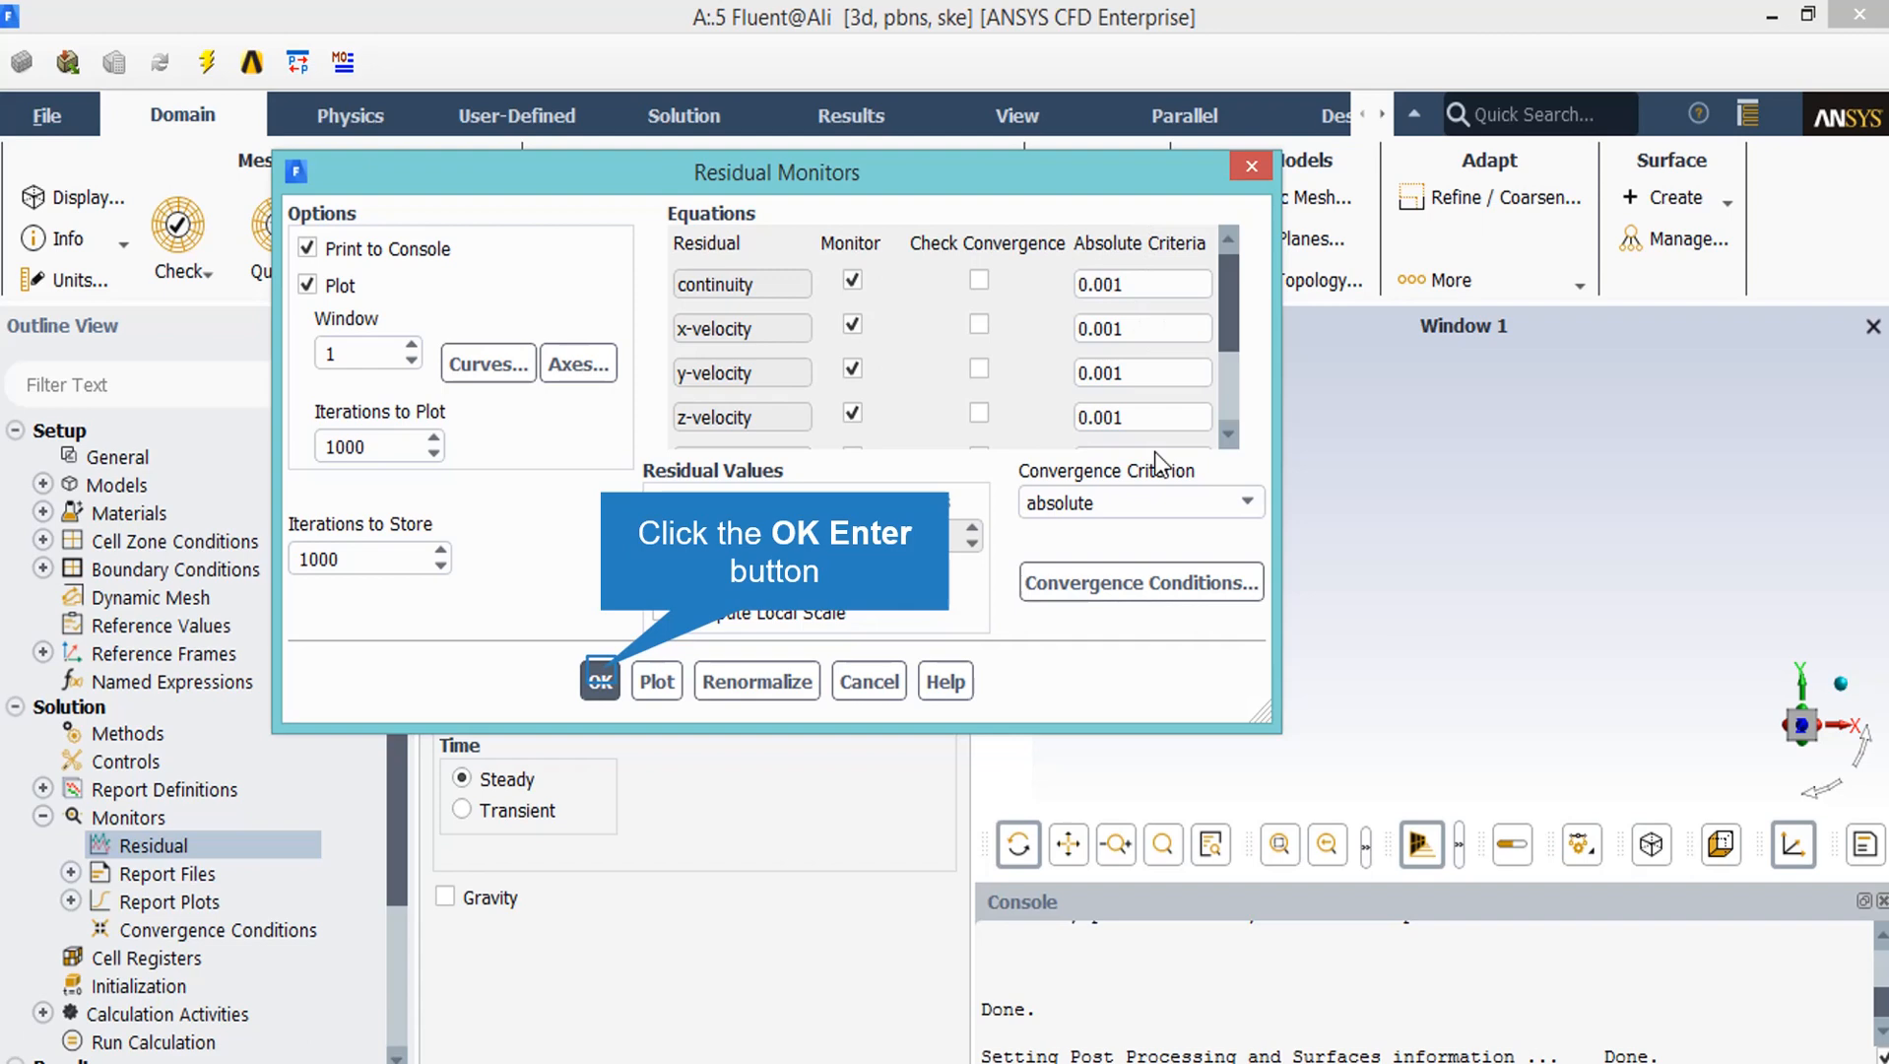